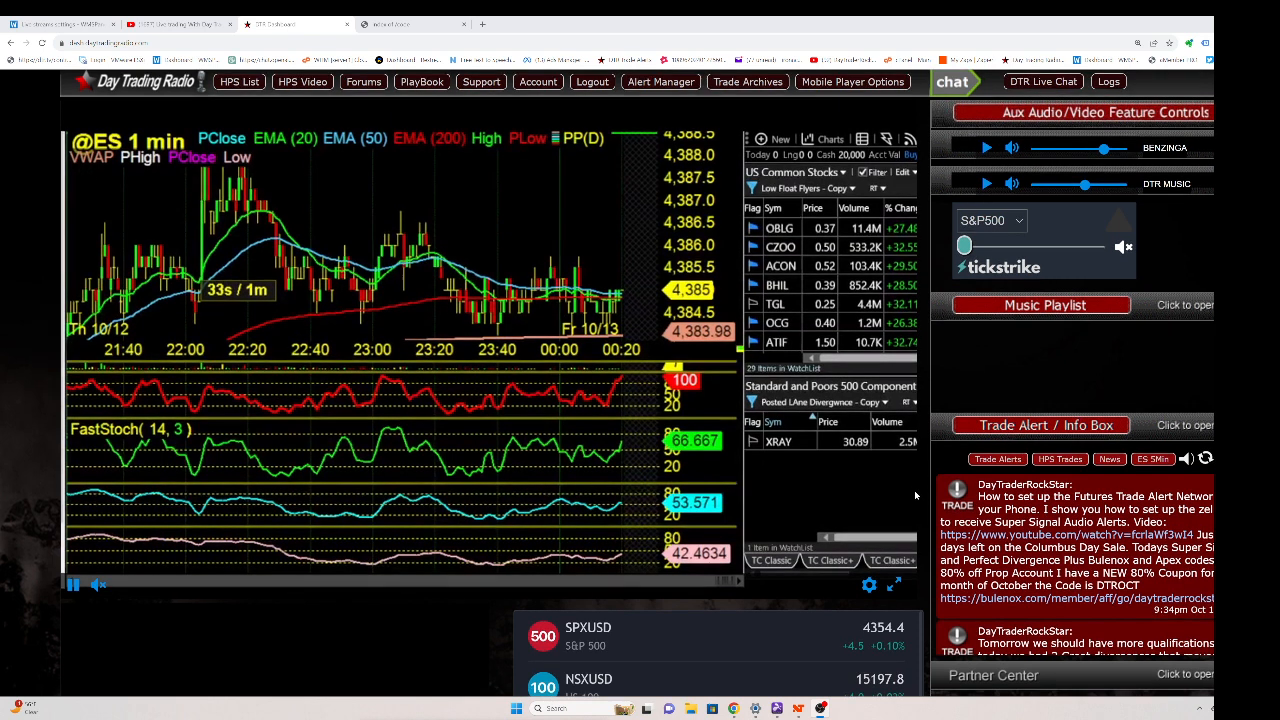
Step: Scroll down the Day Trading Radio page before switching to NinjaTrader 8
scroll("down", 3)
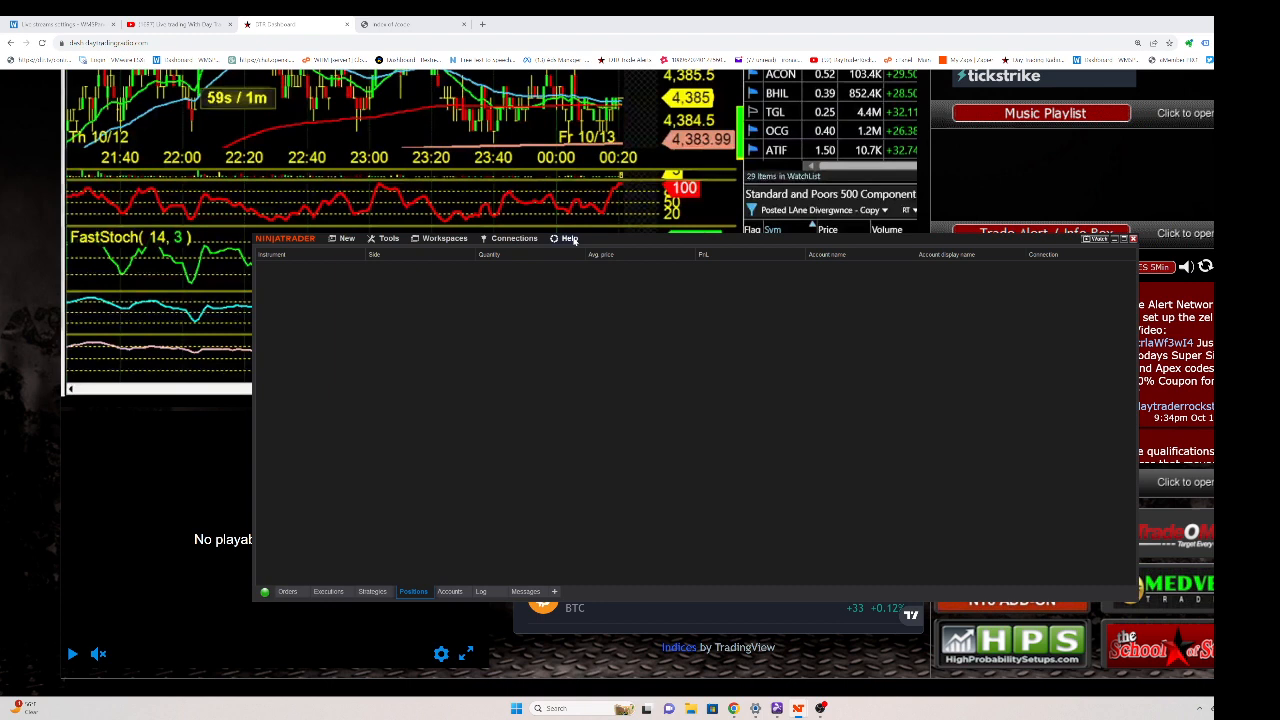
Step: Show the About NinjaTrader dialog with the installed version details from the Help menu
left_click(568, 238)
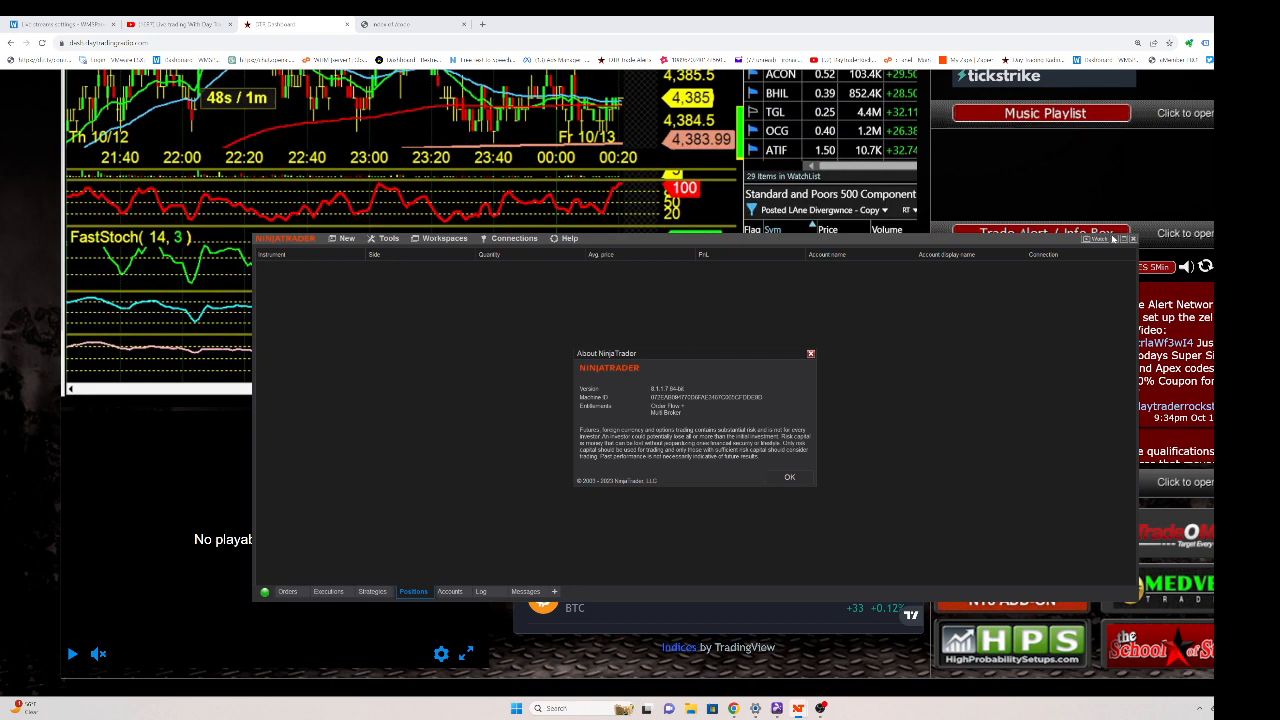
mouse_move(1112, 242)
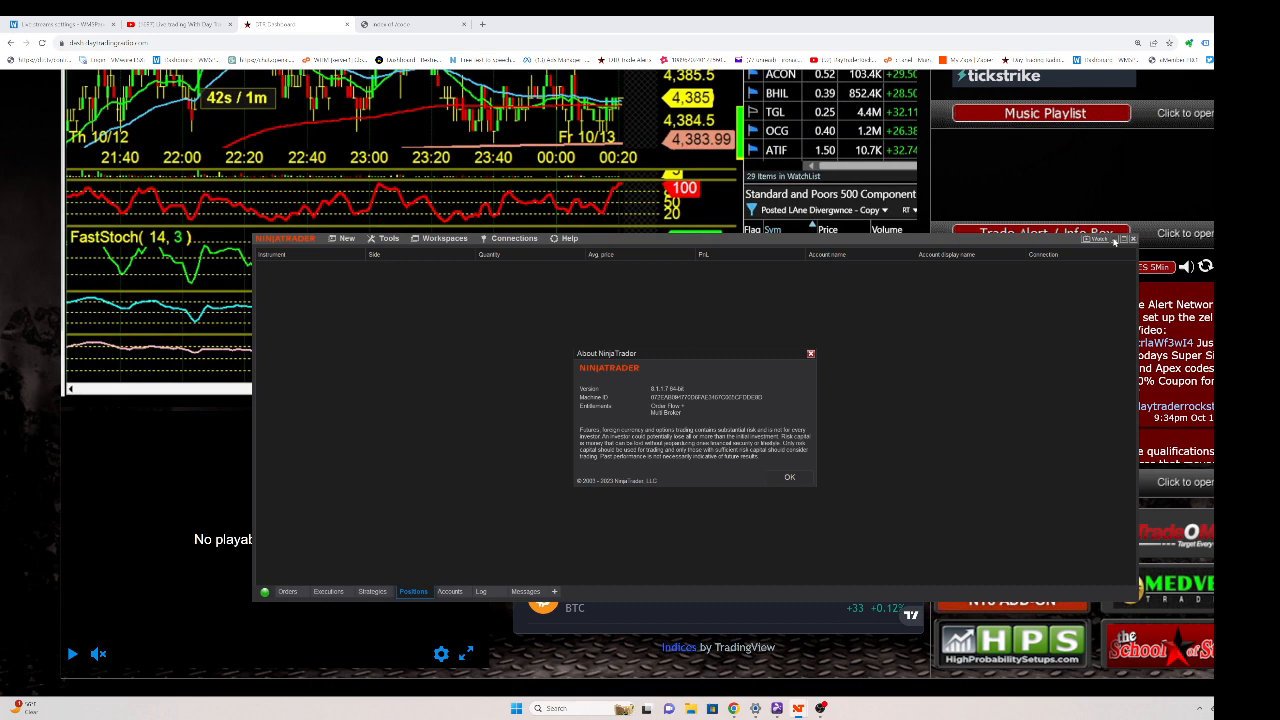
mouse_move(804, 480)
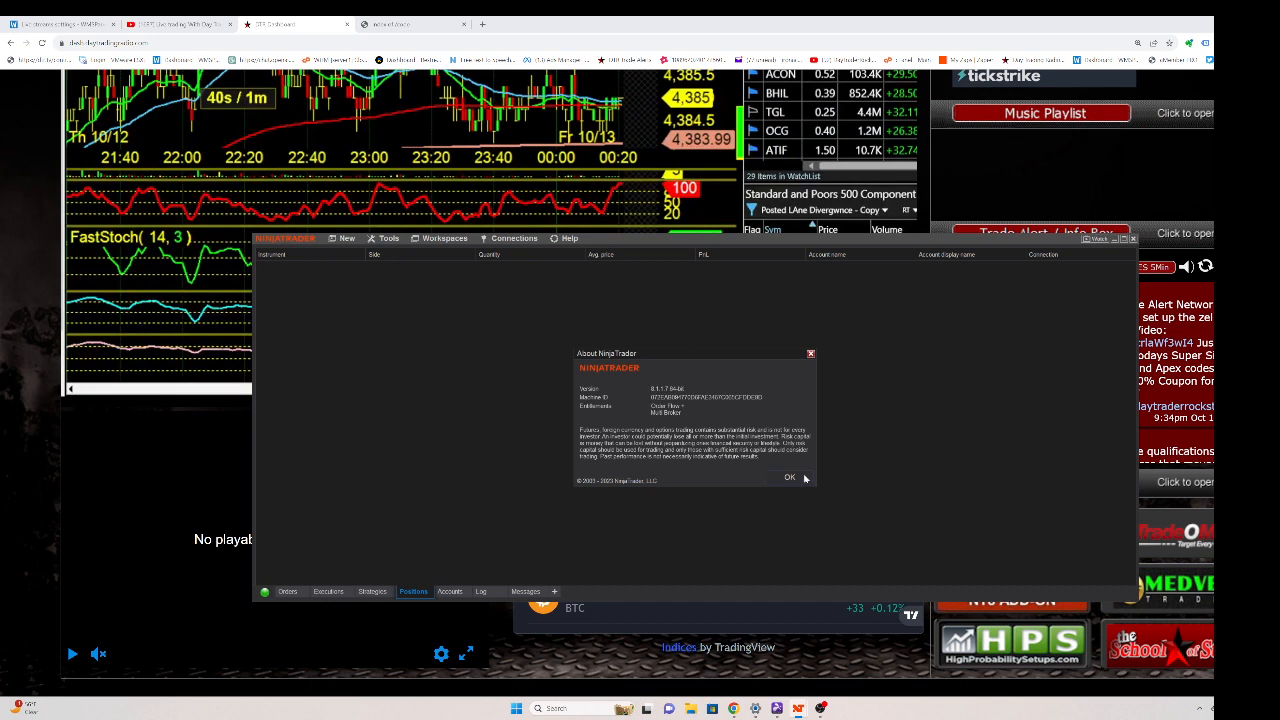
Step: Dismiss the About dialog with OK, returning to the empty Control Center
left_click(790, 476)
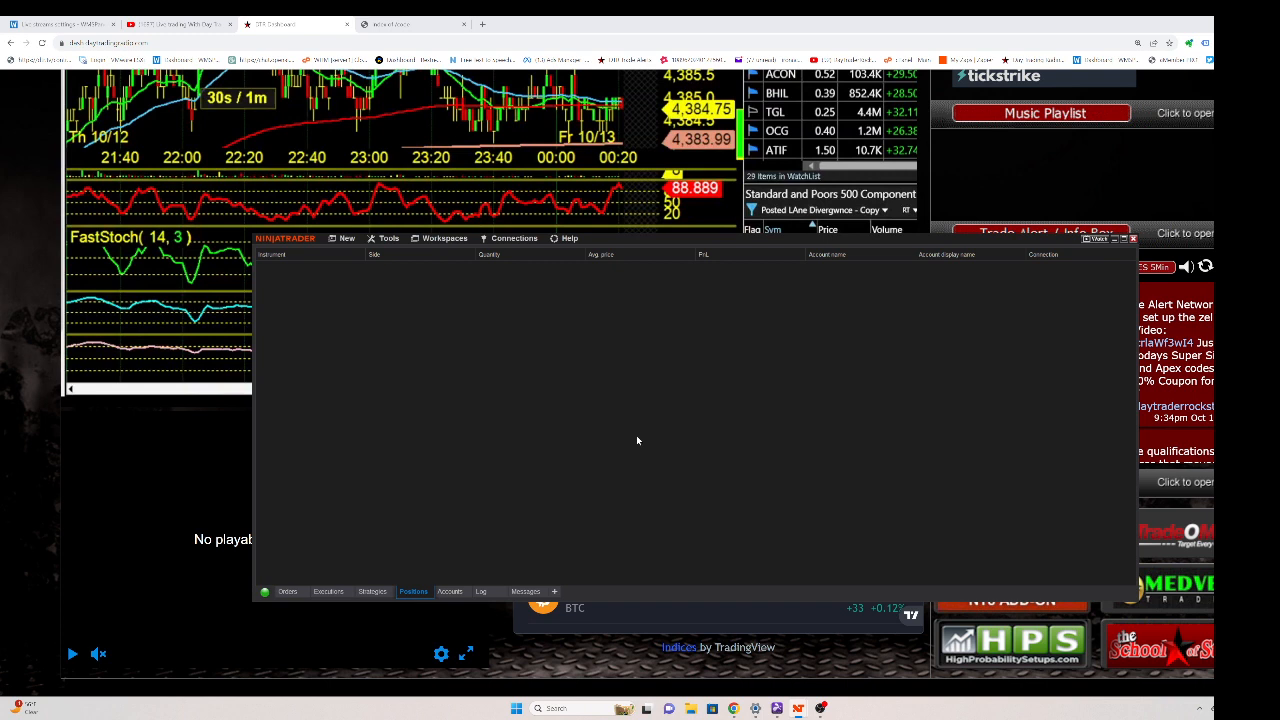
mouse_move(500, 320)
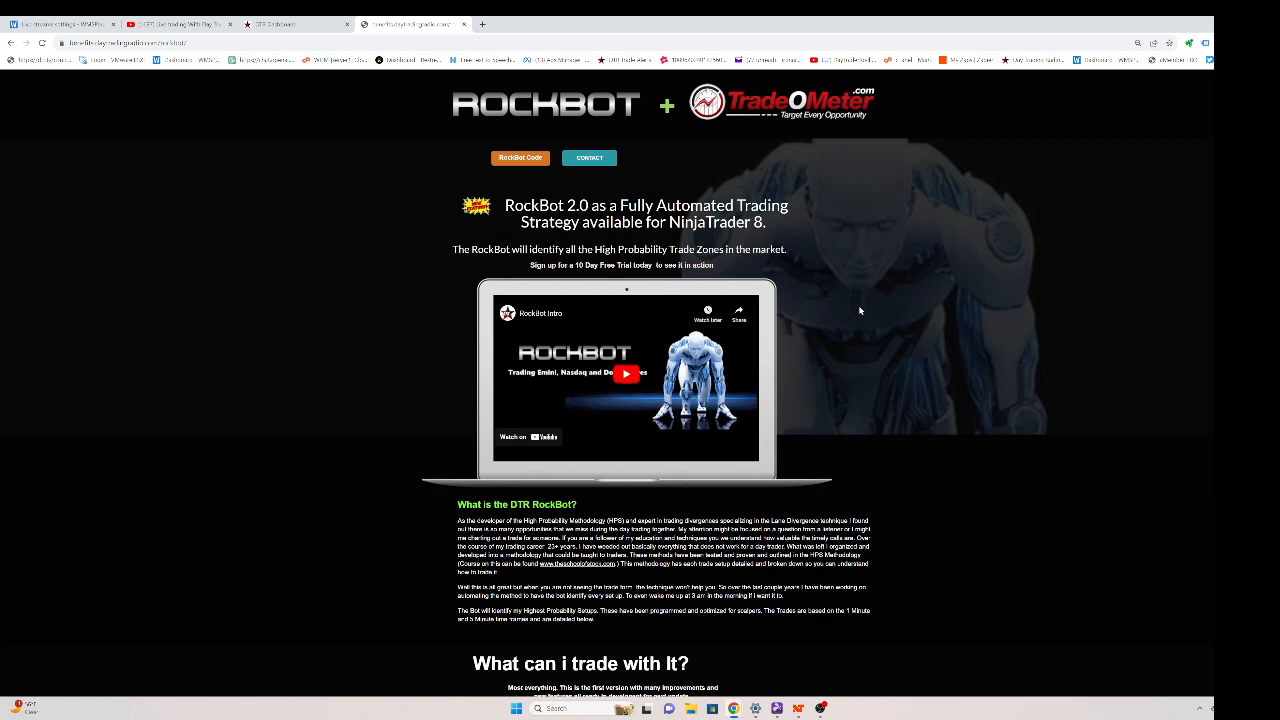
scroll("down", 3)
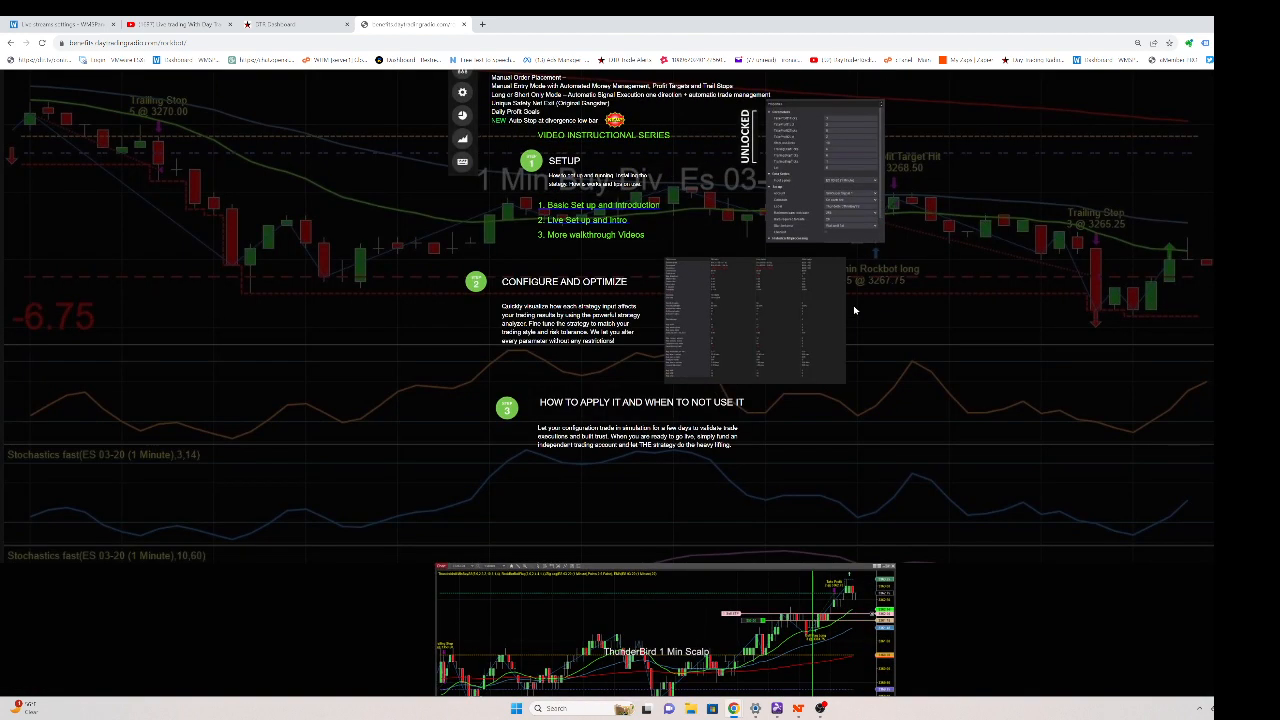
scroll("down", 3)
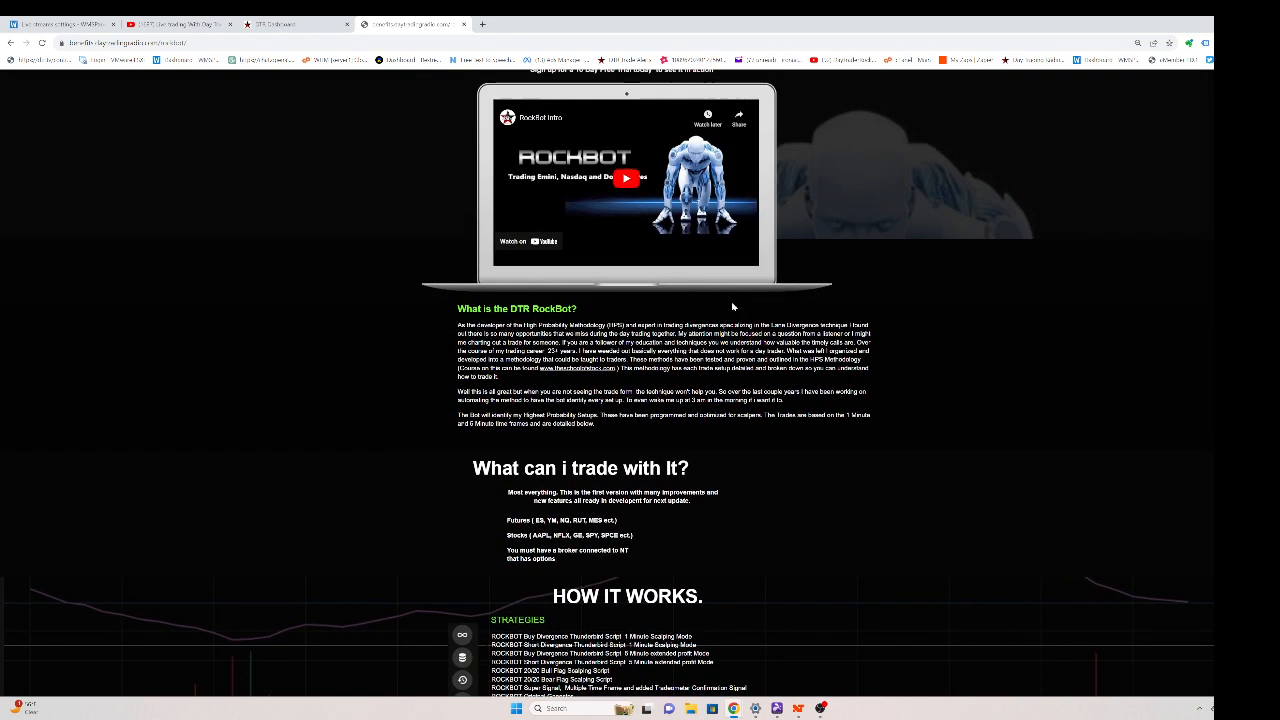
mouse_move(624, 486)
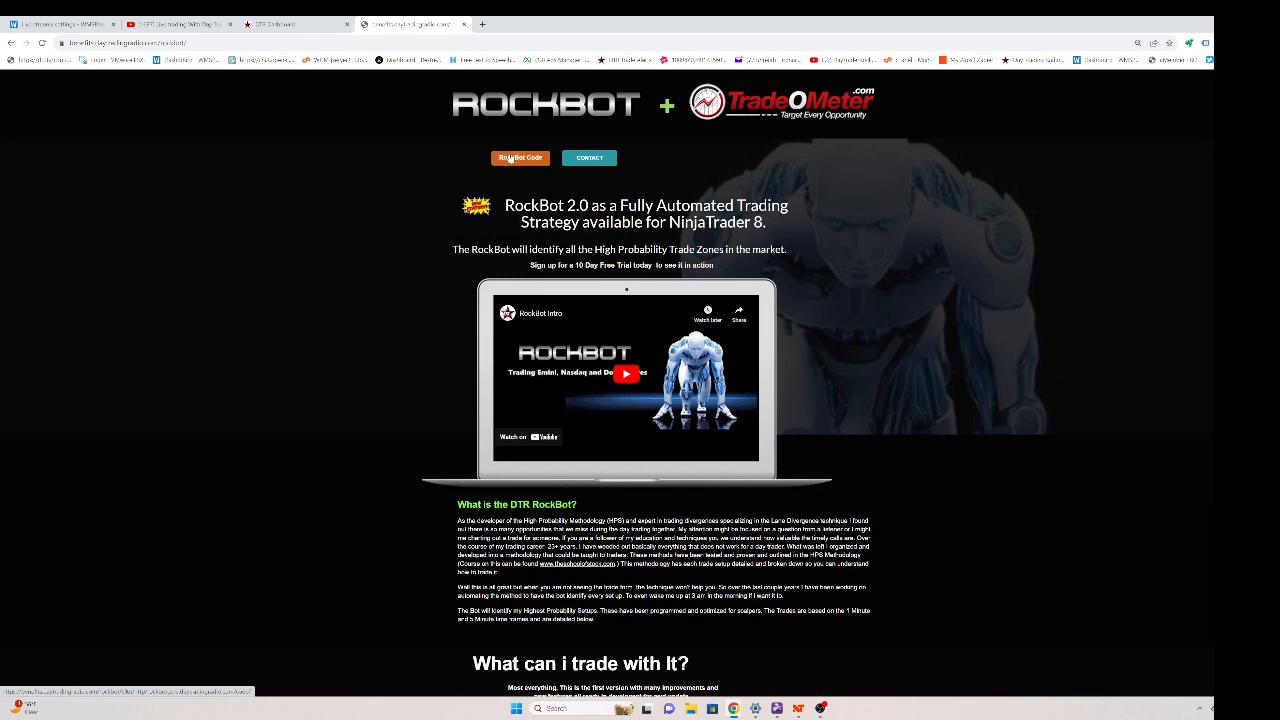
mouse_move(524, 160)
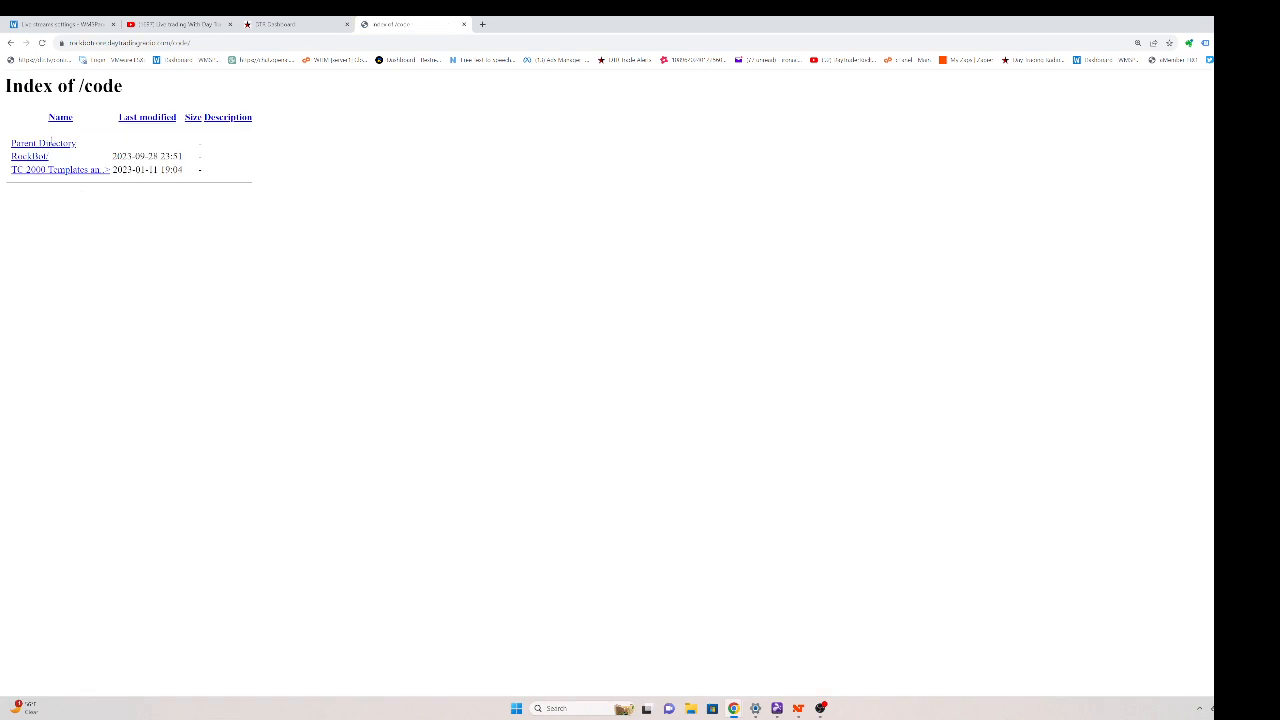
mouse_move(60, 168)
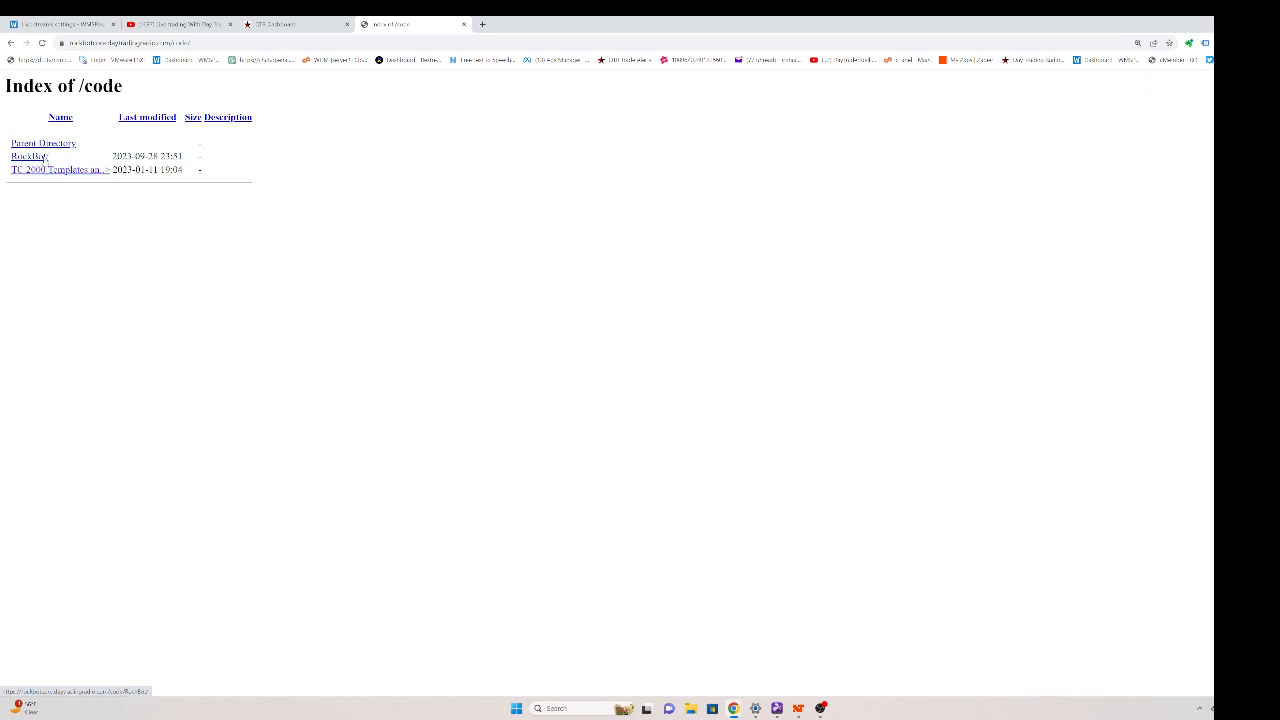
Step: Enter the RockBot folder to list its downloadable scripts and instruction documents
left_click(28, 156)
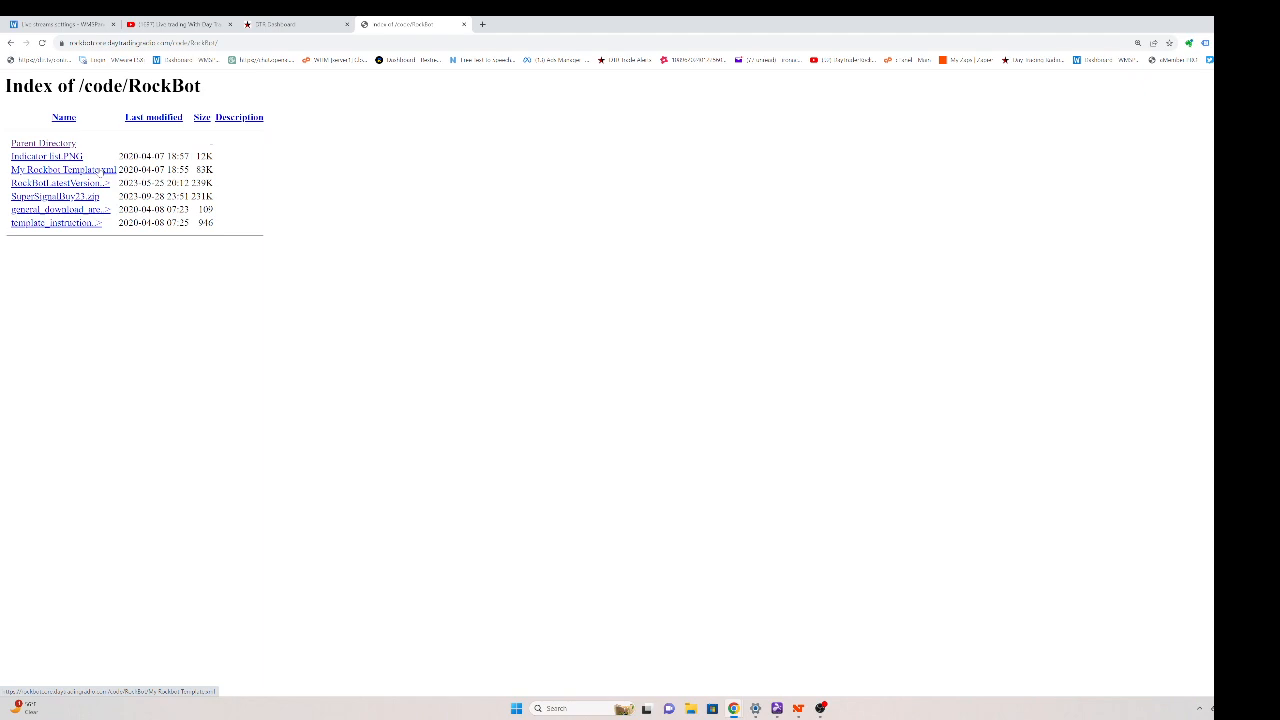
mouse_move(90, 168)
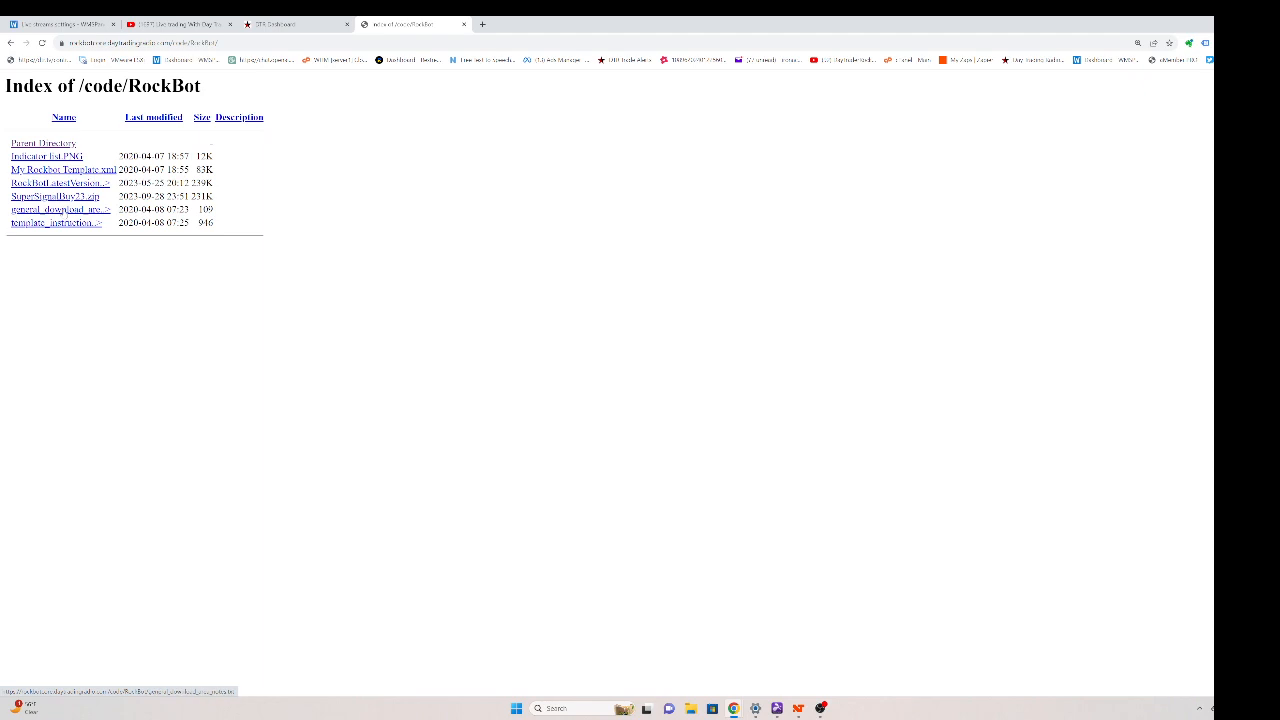
mouse_move(56, 222)
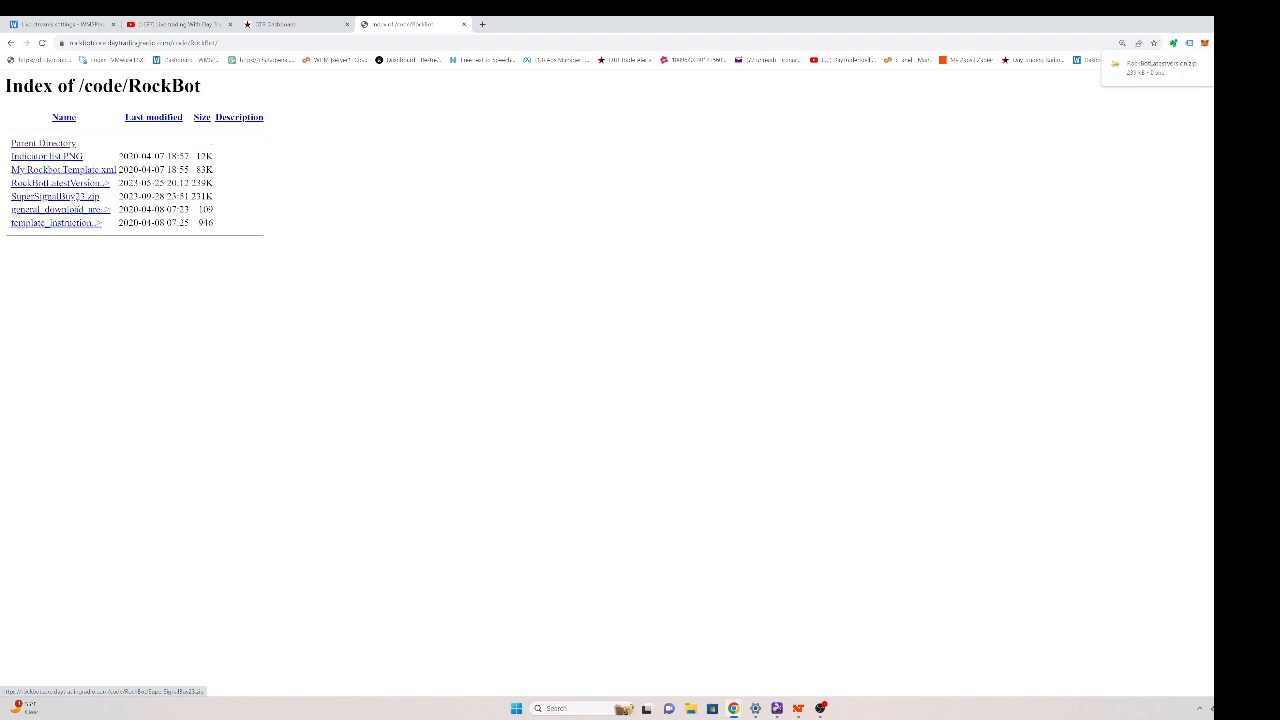
mouse_move(72, 198)
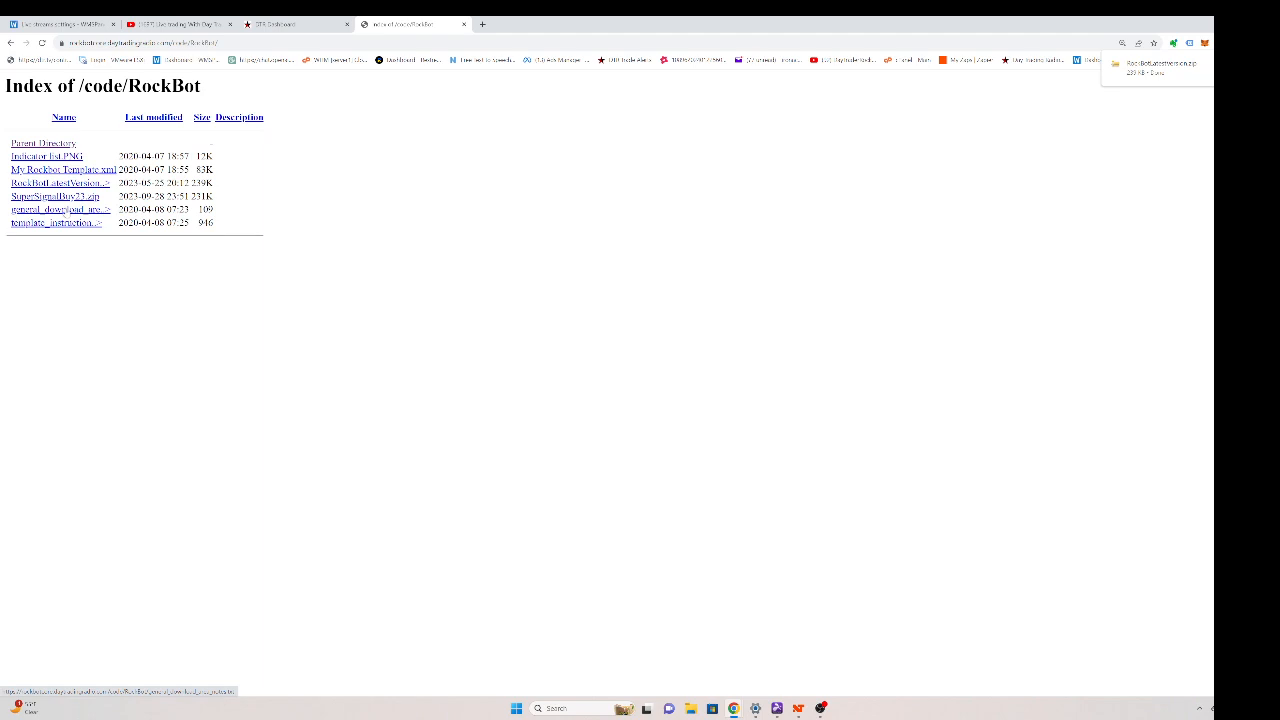
mouse_move(352, 224)
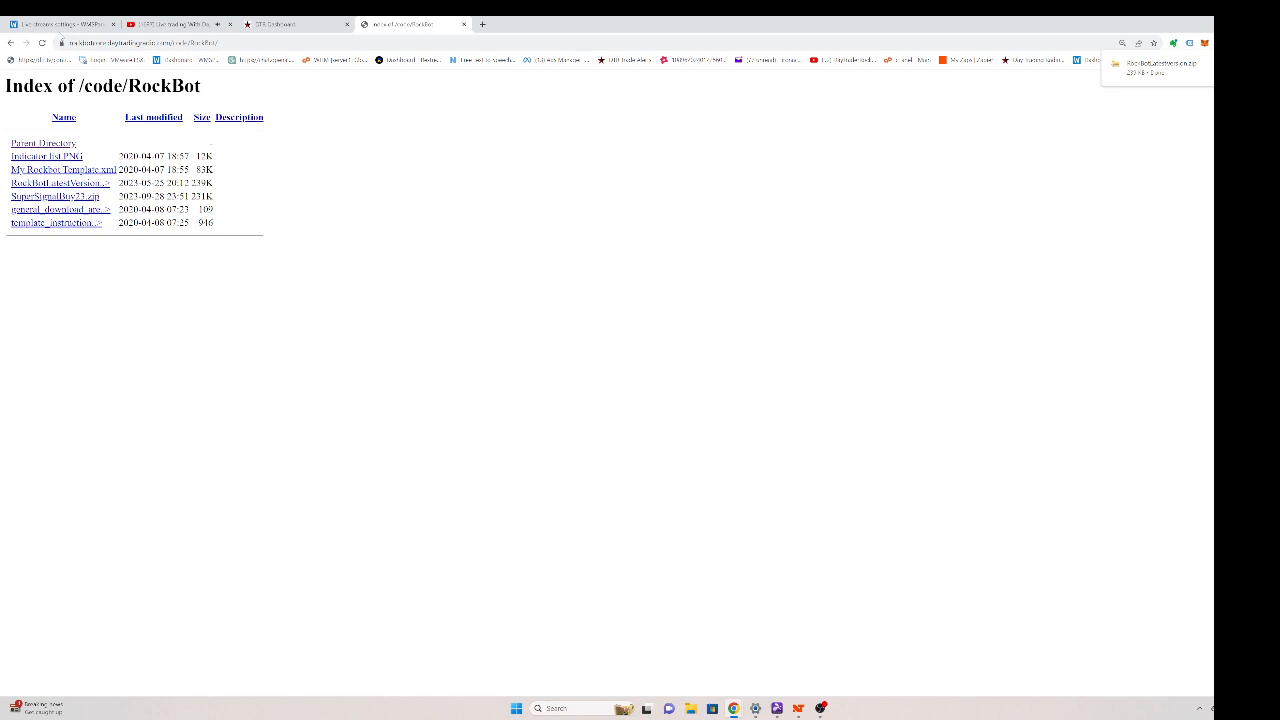
mouse_move(996, 656)
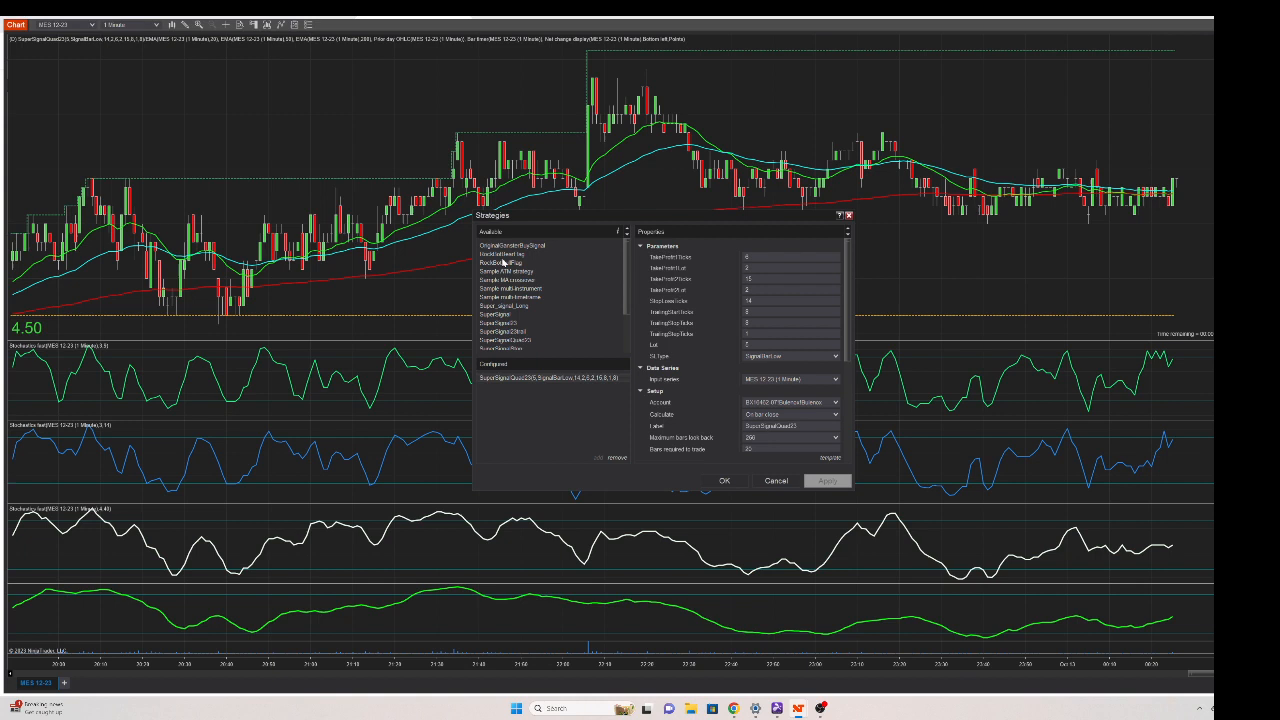
mouse_move(504, 288)
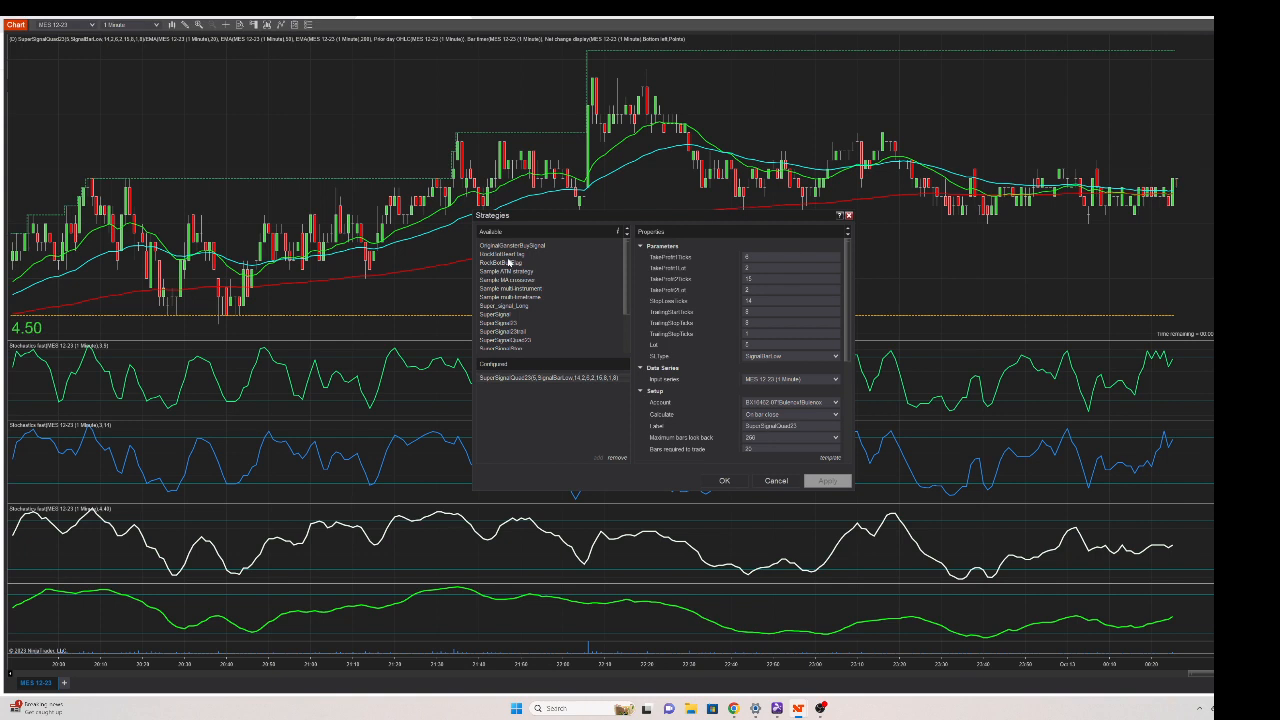
mouse_move(524, 284)
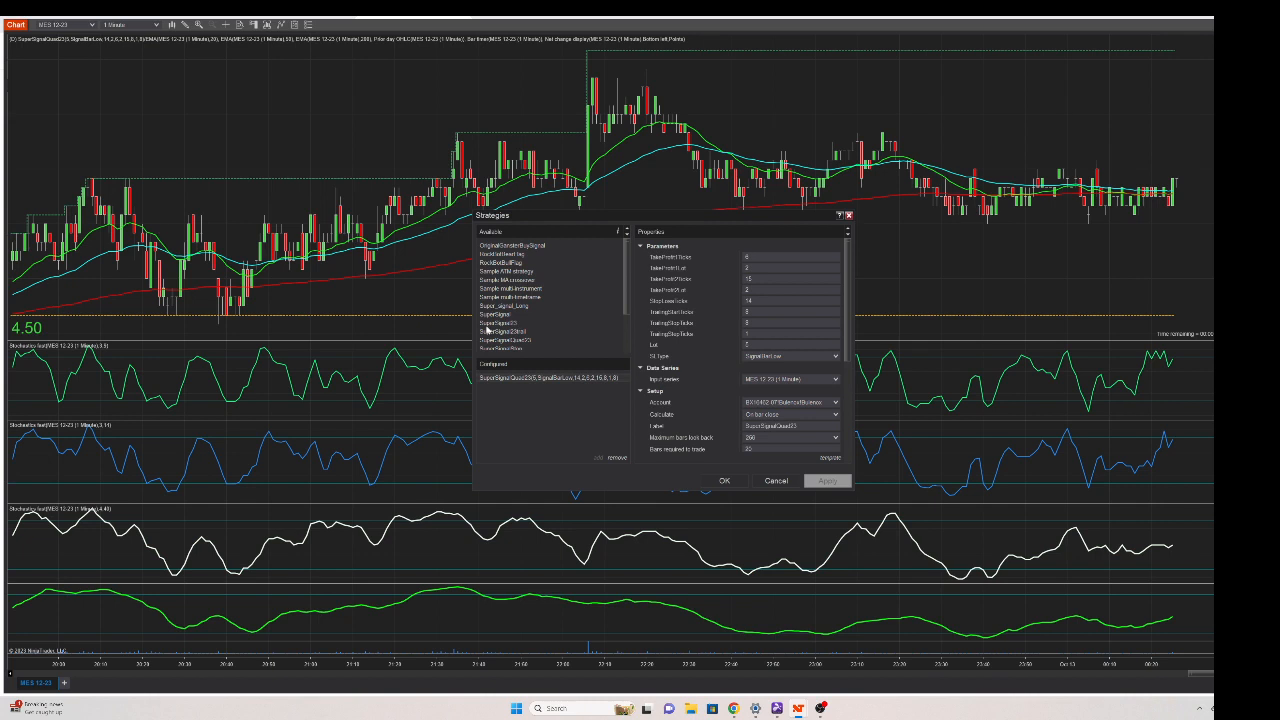
mouse_move(480, 348)
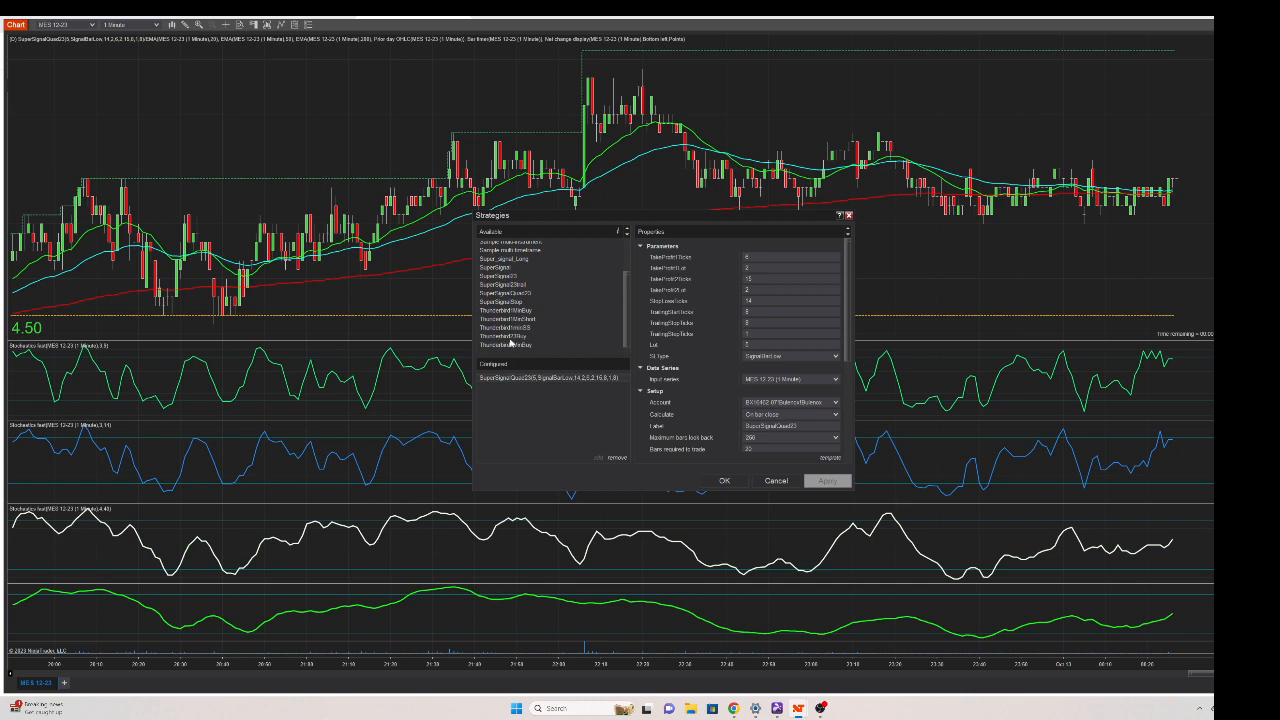
mouse_move(512, 344)
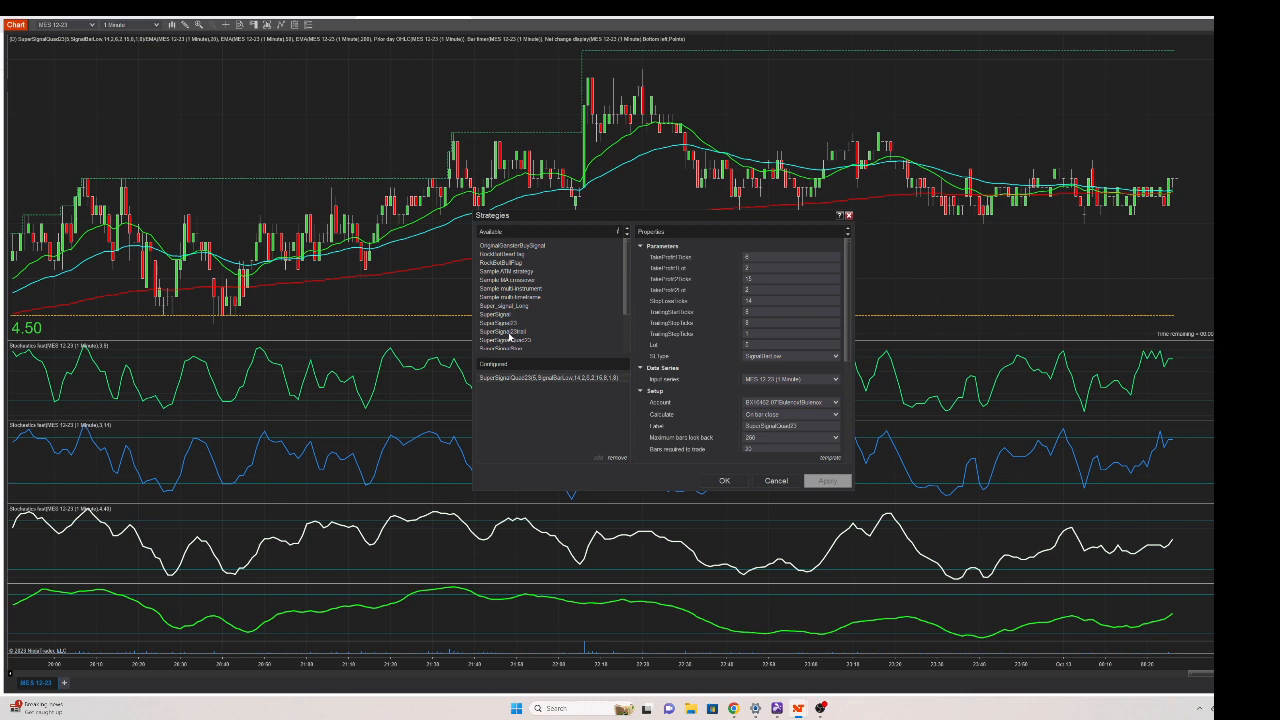
mouse_move(728, 312)
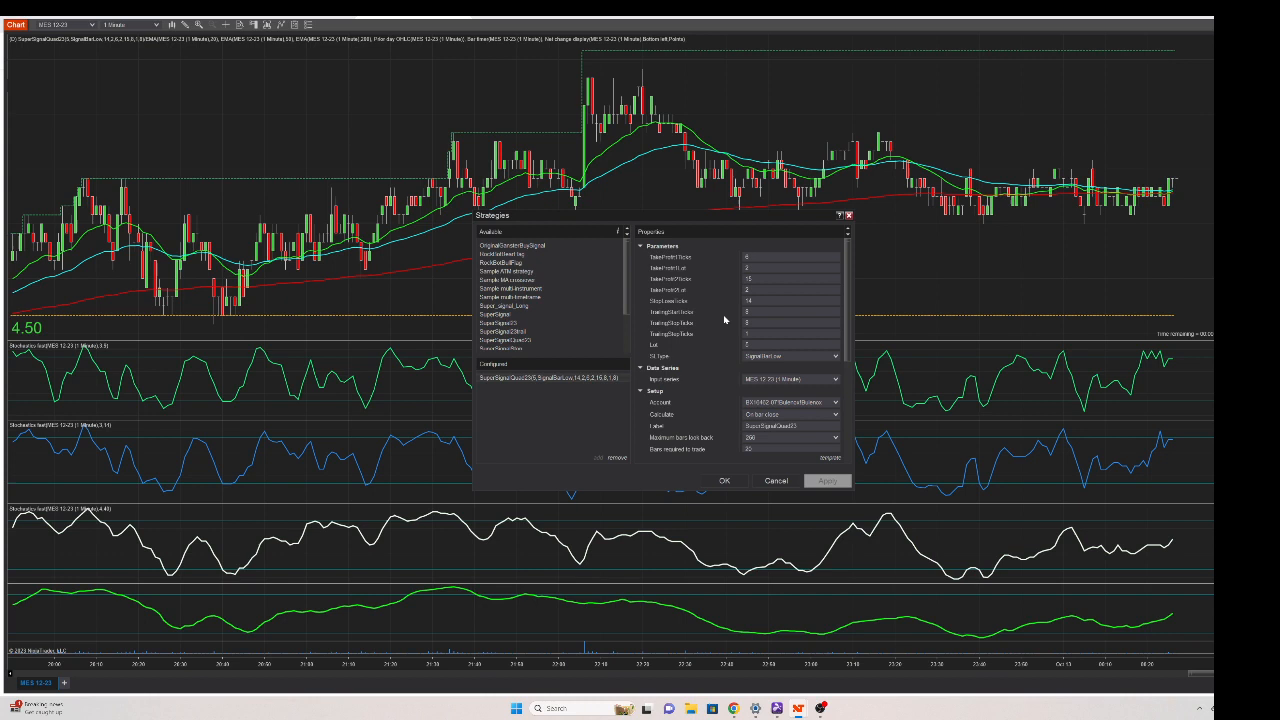
mouse_move(728, 318)
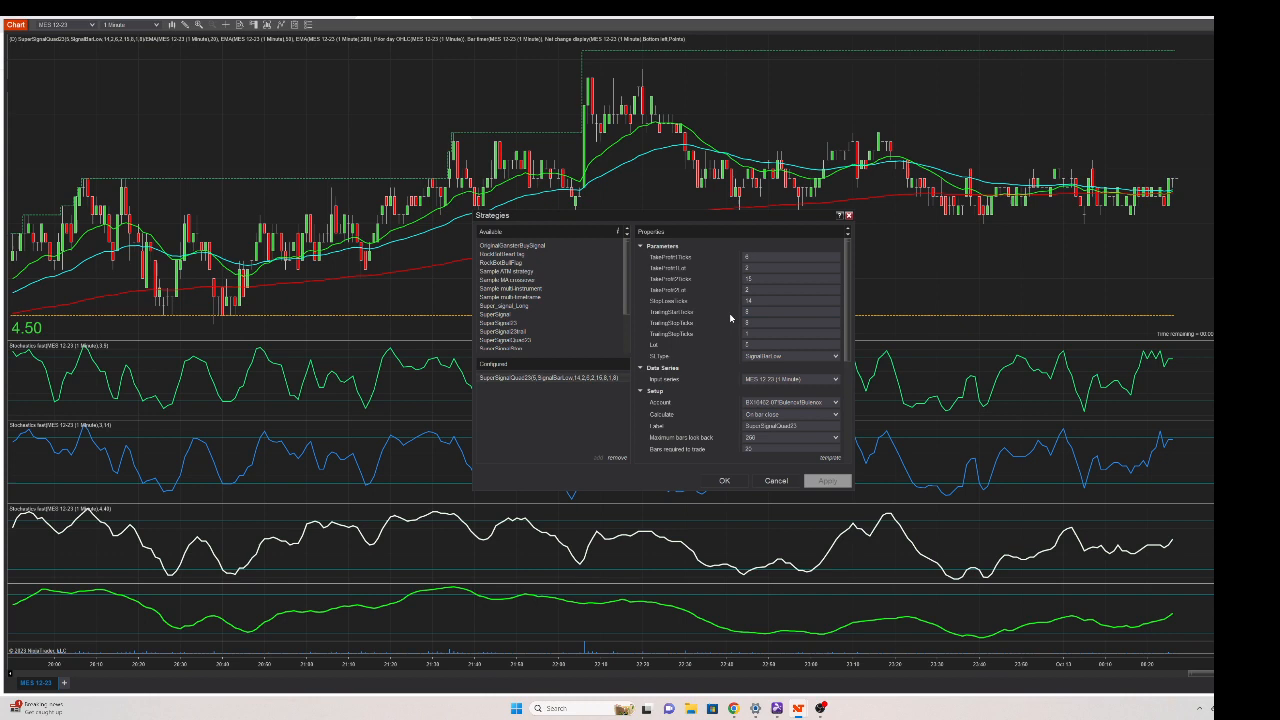
mouse_move(730, 488)
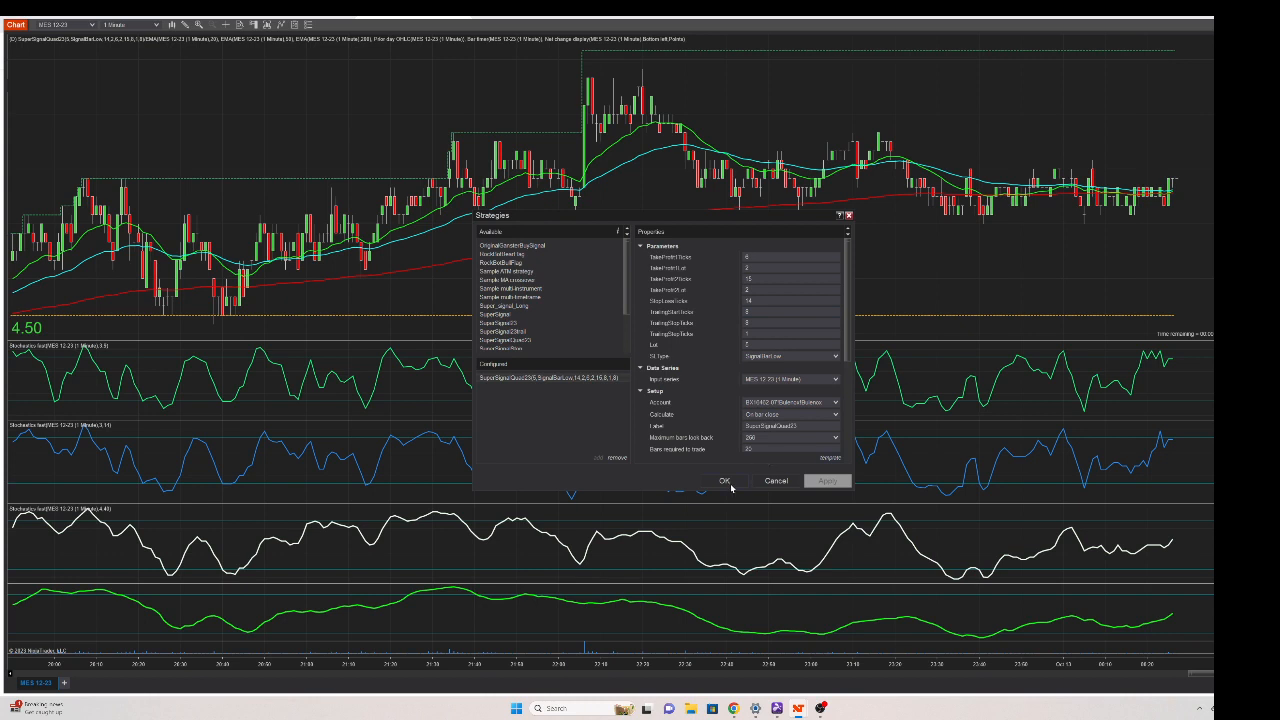
mouse_move(730, 486)
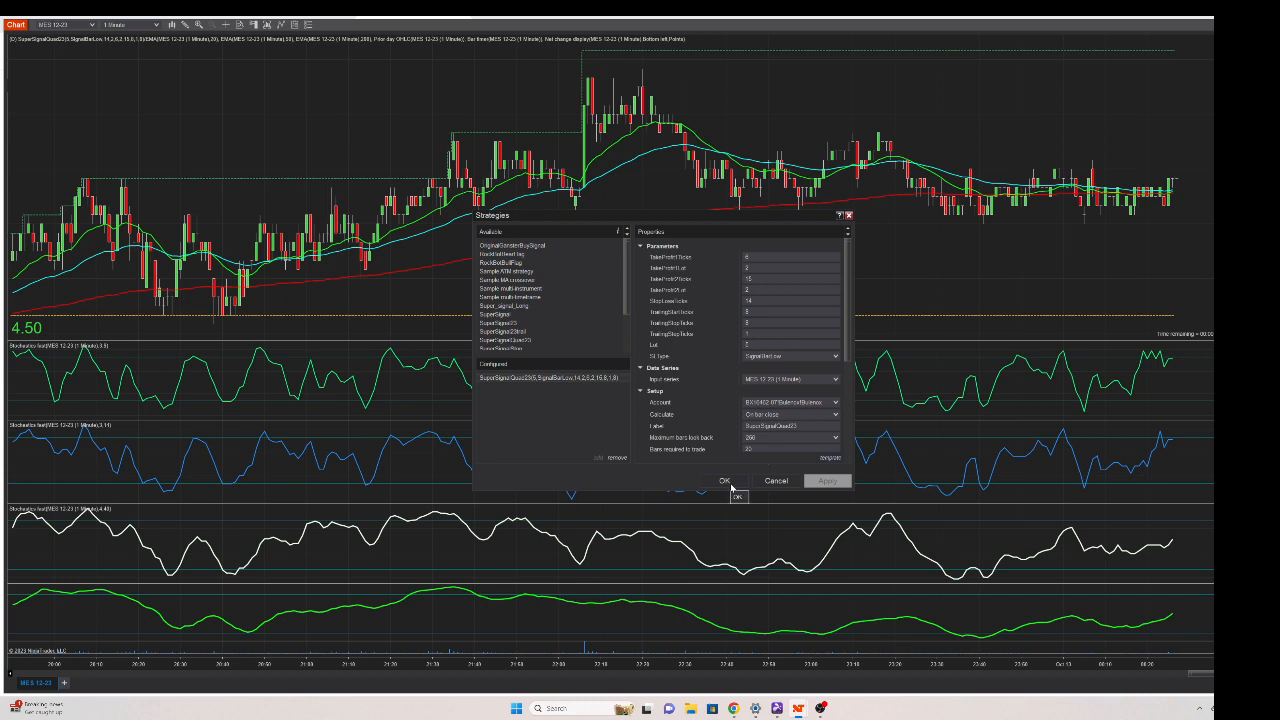